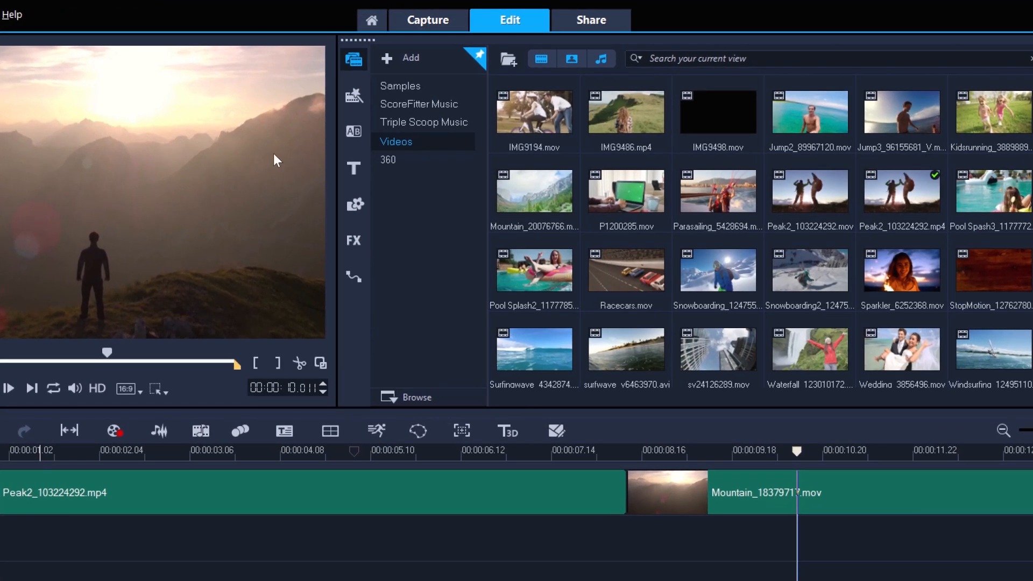
Filter the Transition library by searching for 'morph'.
left_click(354, 132)
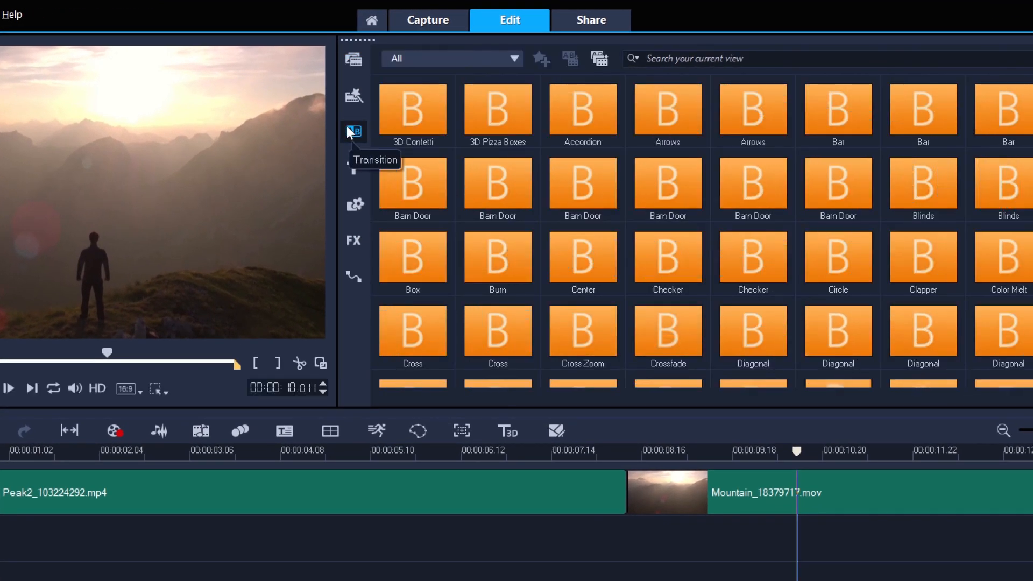
left_click(354, 131)
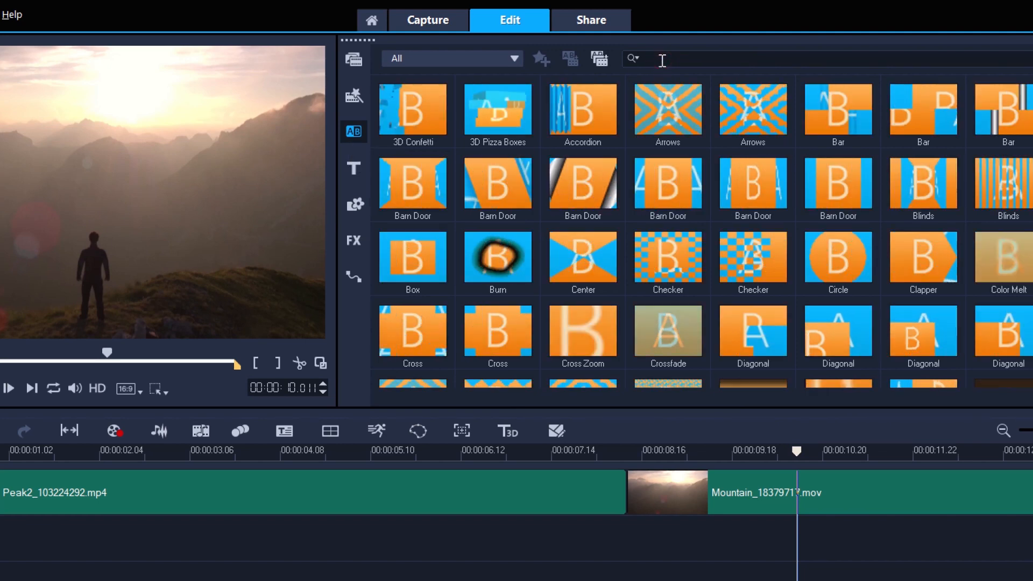
type("morph")
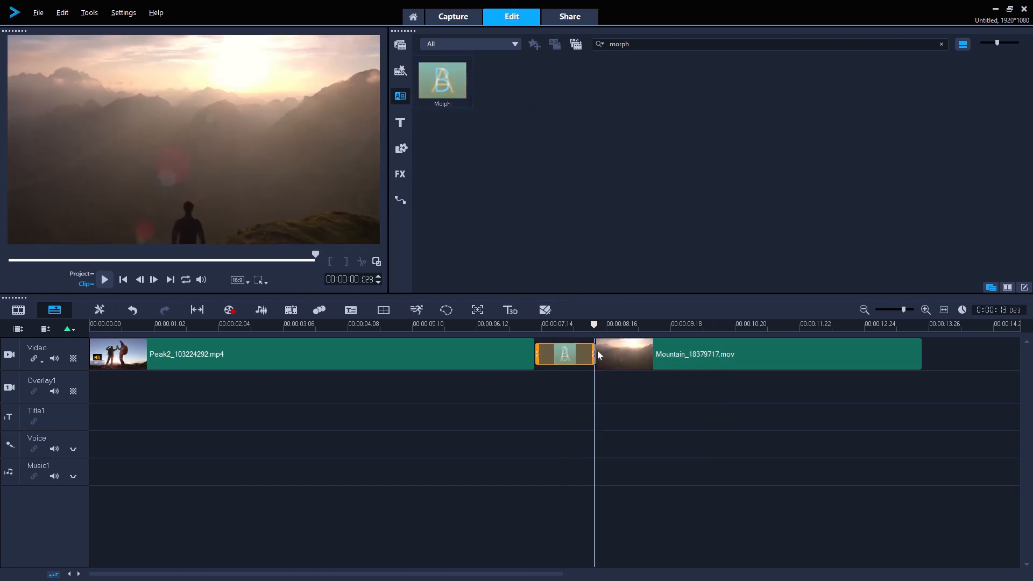
Open the Options Panel for the placed Morph transition and enter Customize mode.
right_click(565, 354)
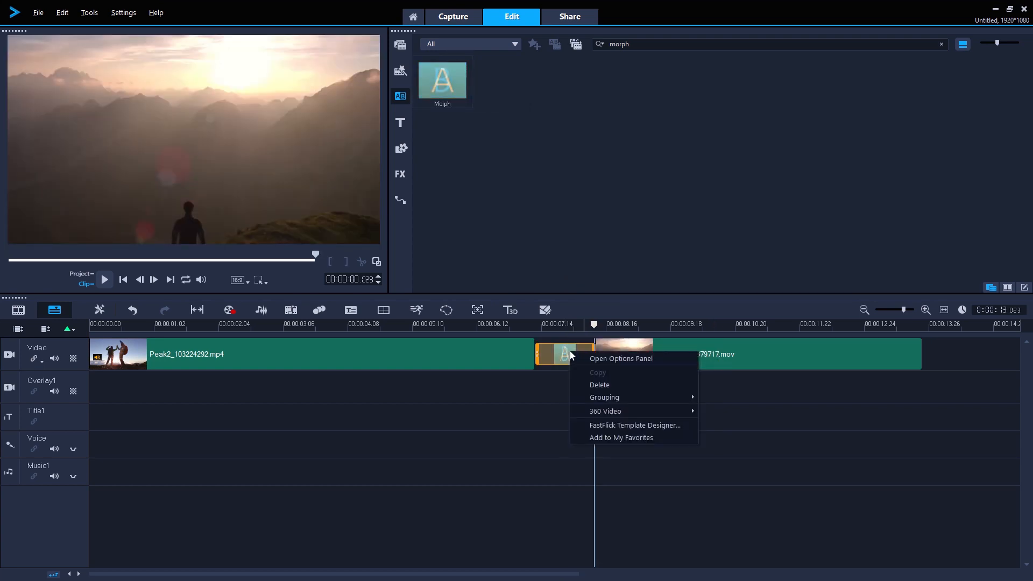
left_click(623, 353)
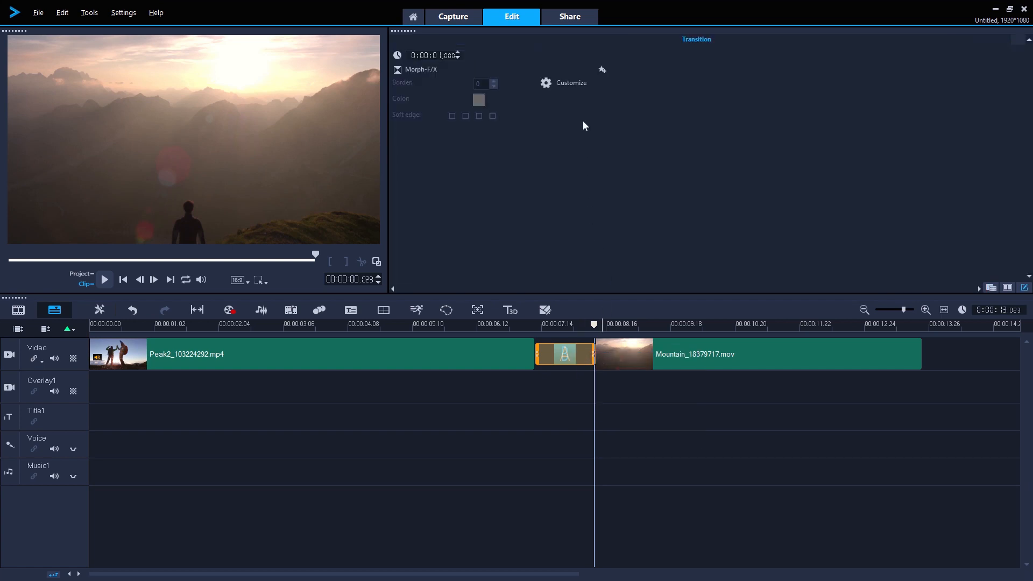
left_click(570, 83)
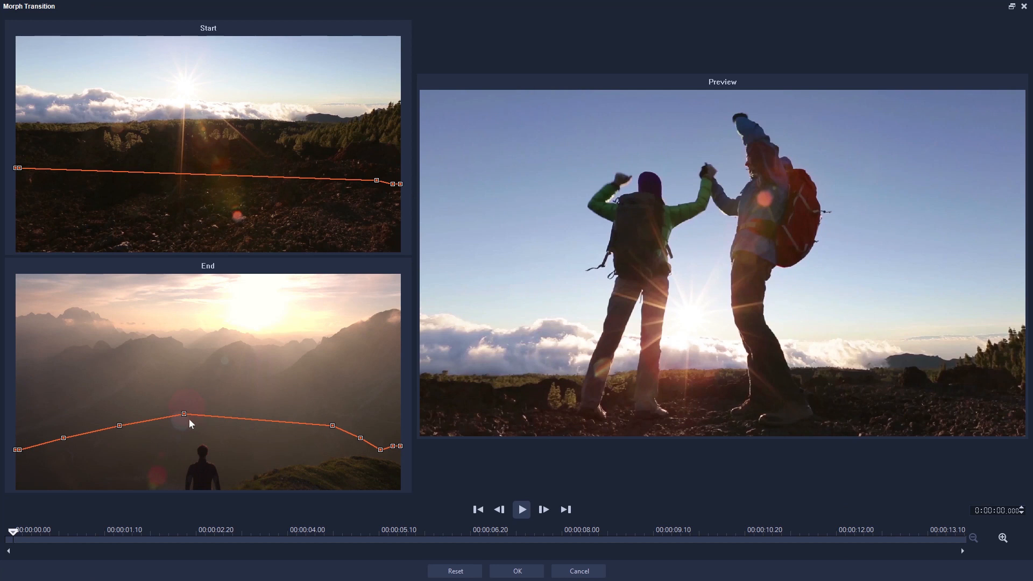
mouse_move(440, 451)
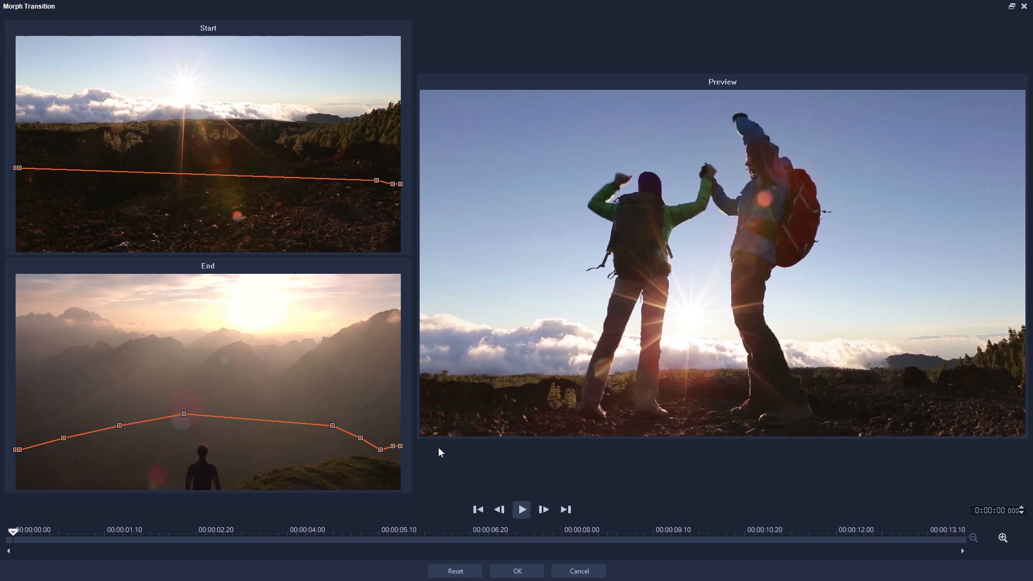
mouse_move(401, 184)
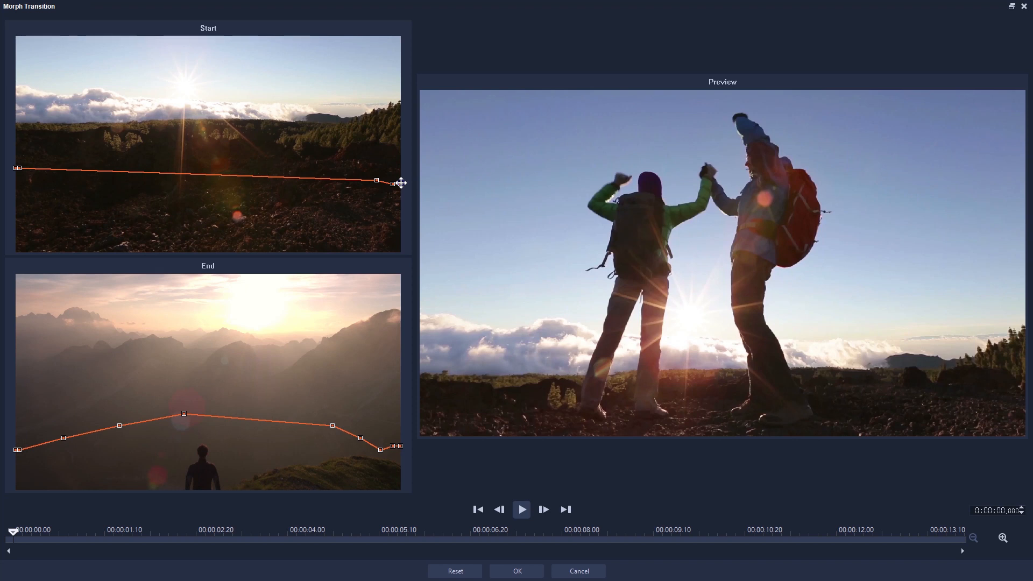
Clear the Start line's middle points and reshape it along the cloud horizon.
right_click(394, 183)
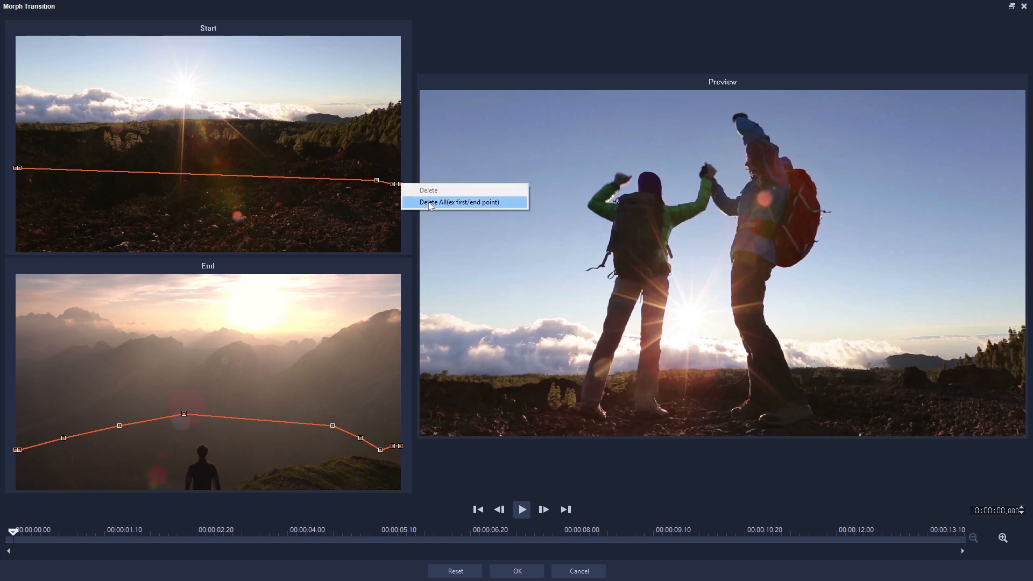
left_click(459, 203)
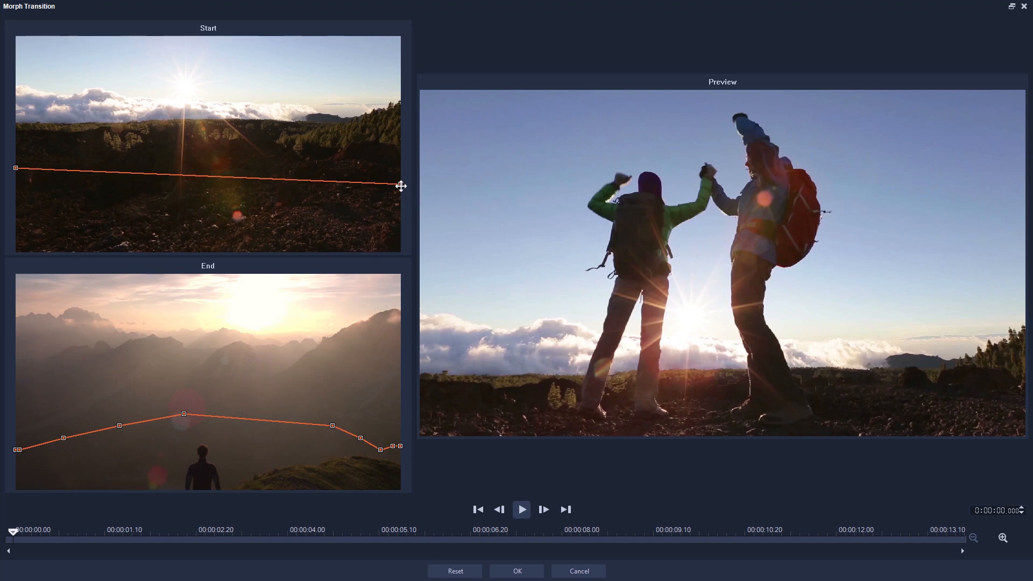
left_click_drag(400, 186, 401, 103)
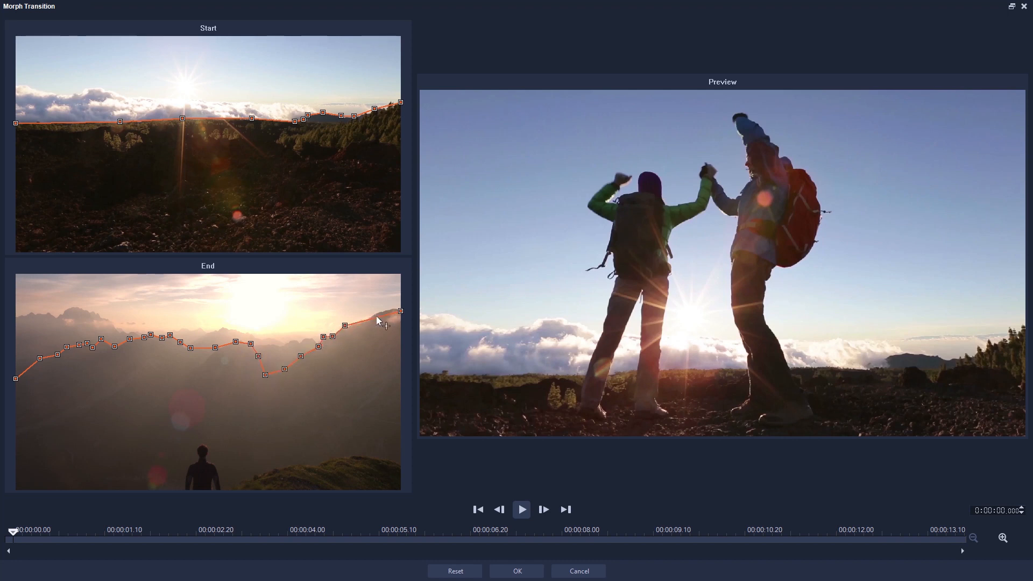
Preview the morph, pause it, and confirm the reference lines with OK.
left_click(521, 508)
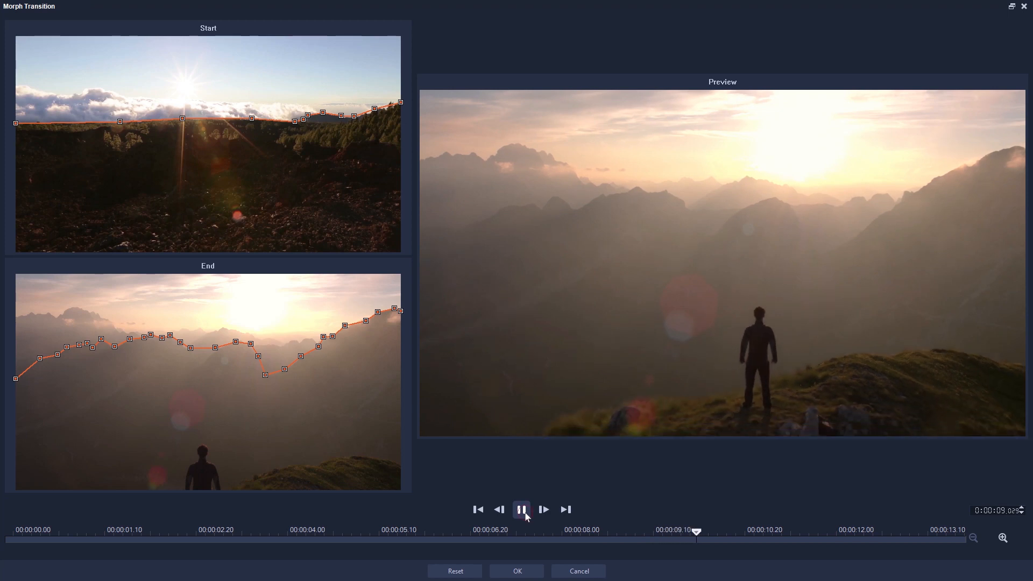
left_click(521, 509)
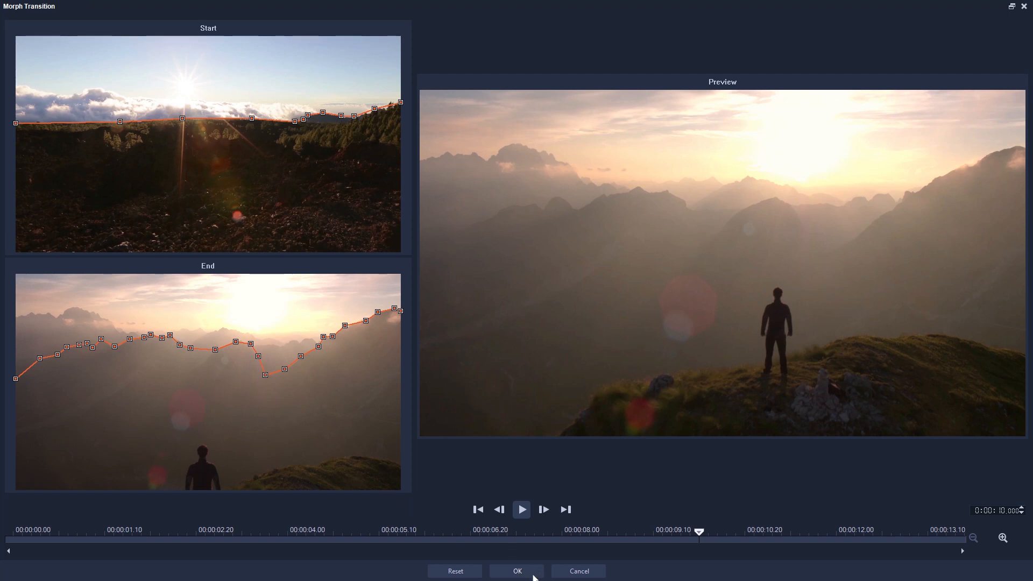
left_click(516, 571)
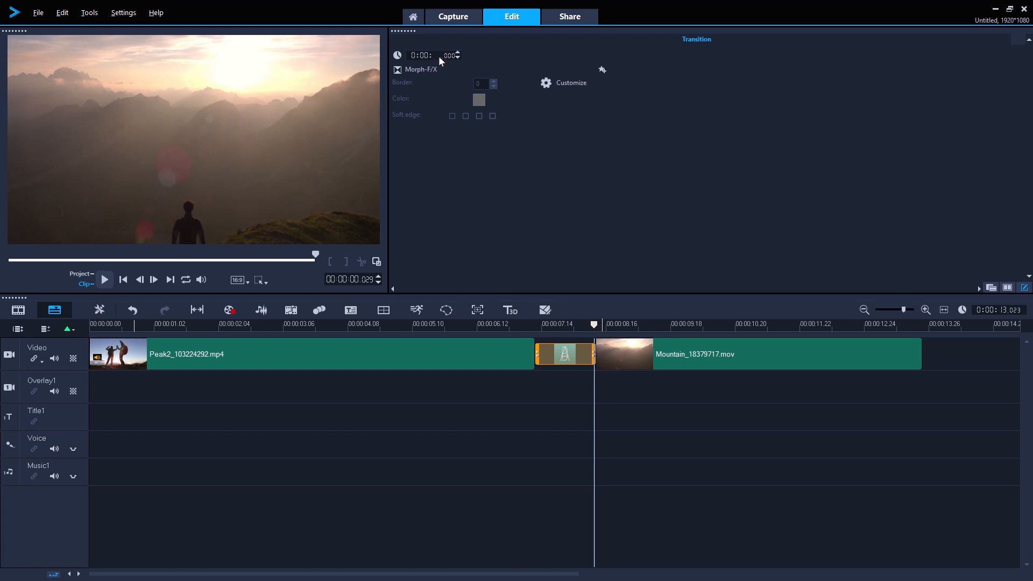
mouse_move(494, 60)
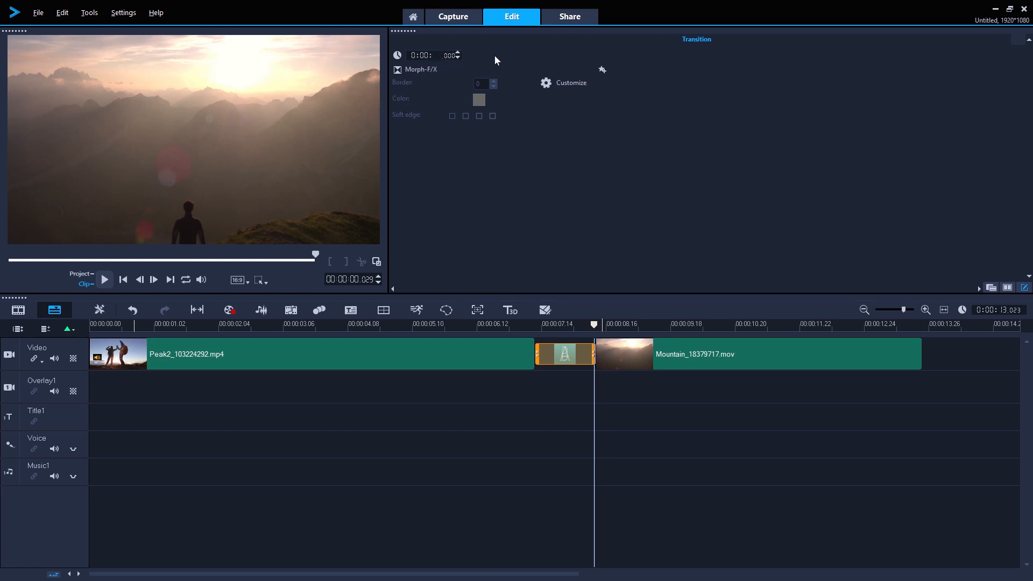